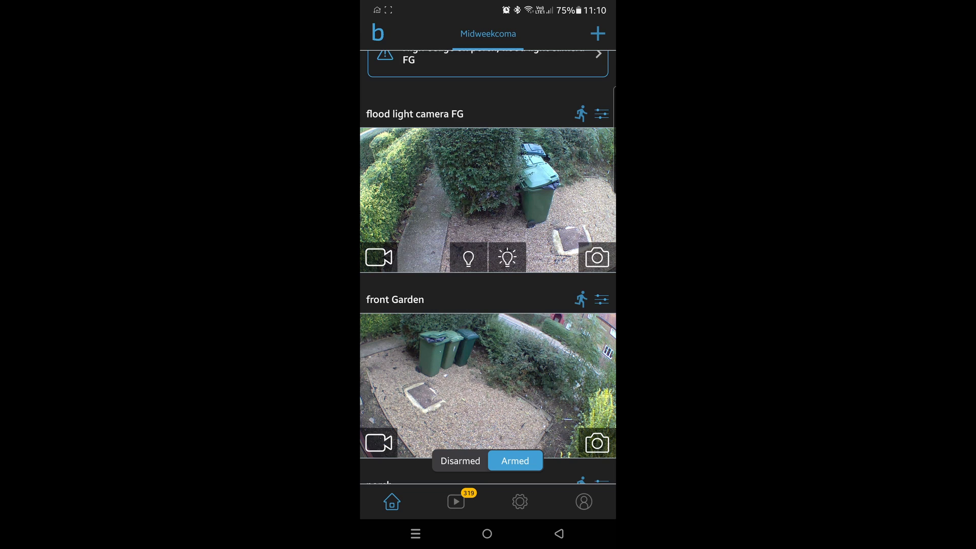
Open flood light camera FG's settings and scroll to the Floodlight section.
scroll("up", 3)
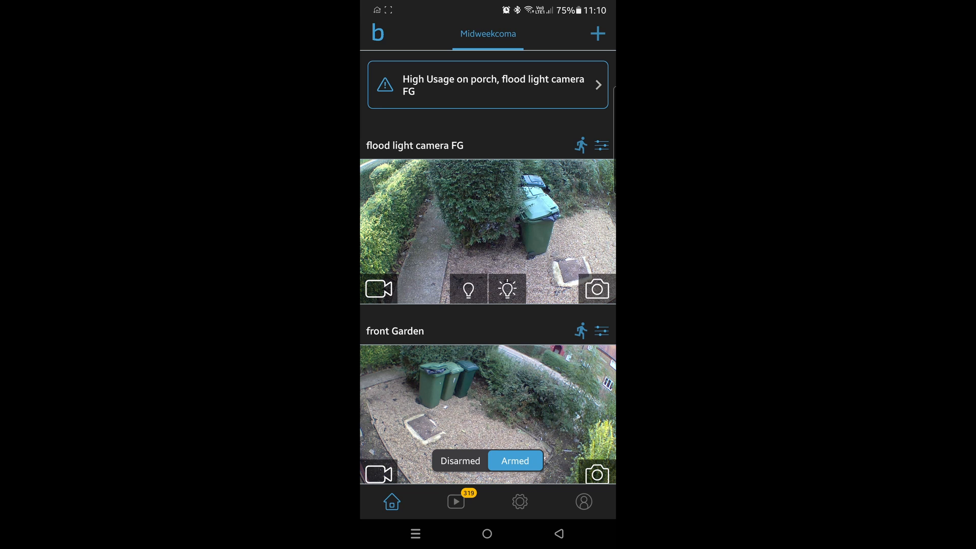
left_click(600, 146)
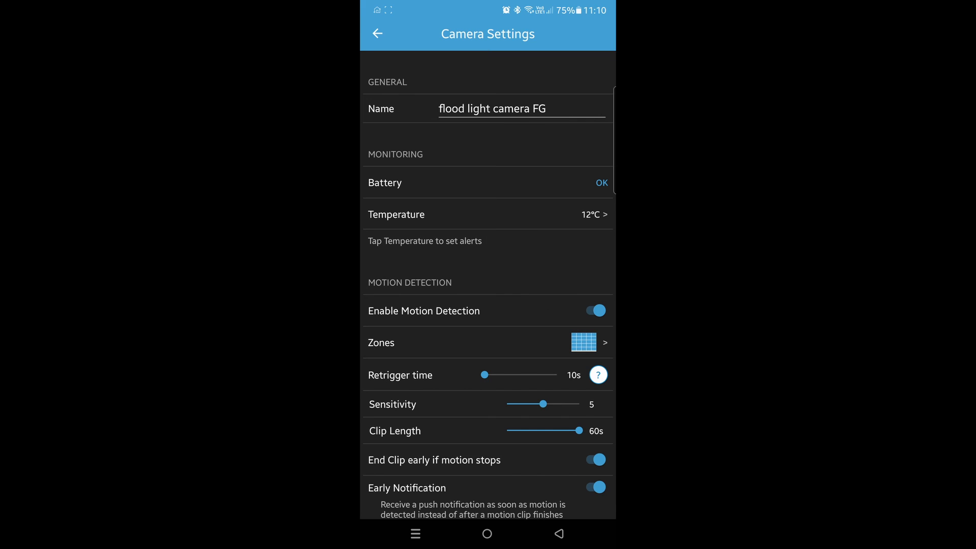
scroll("down", 3)
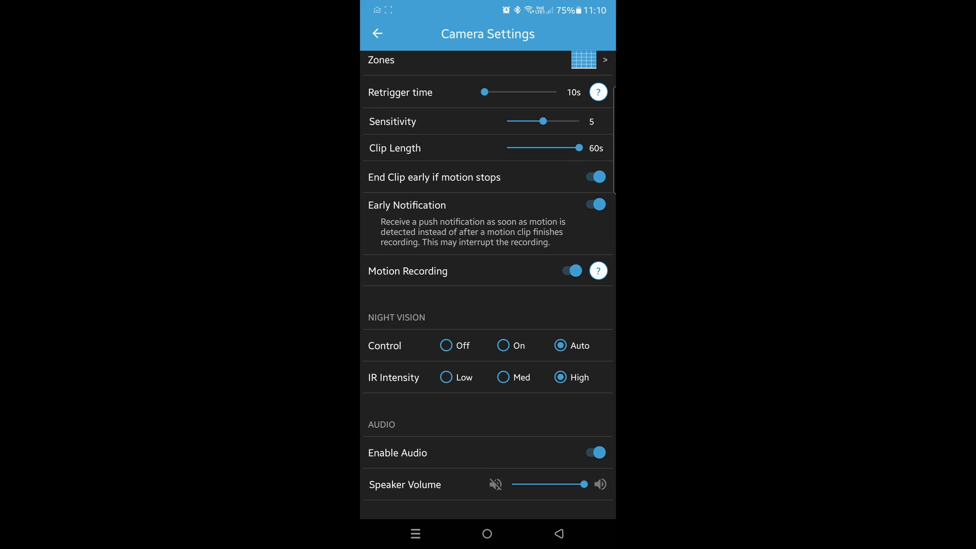
scroll("down", 3)
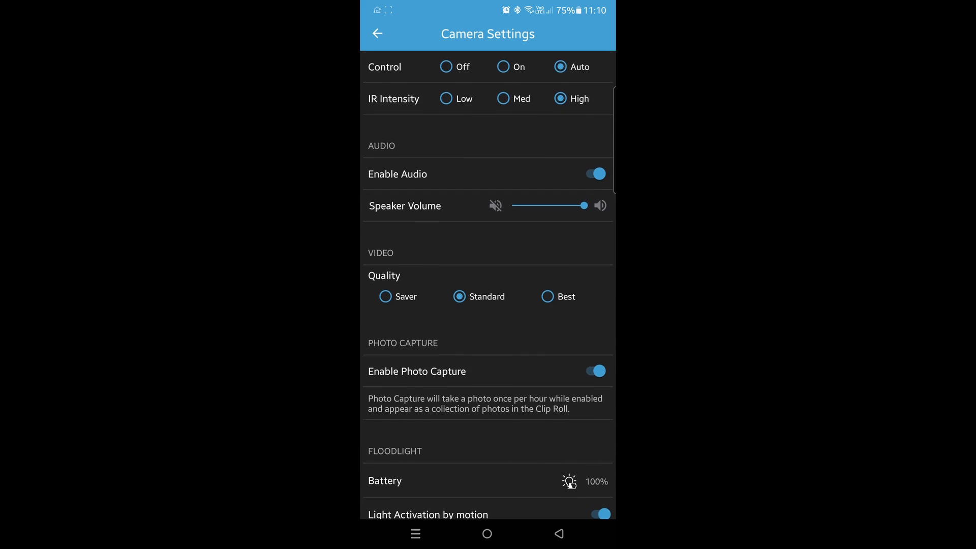
scroll("down", 3)
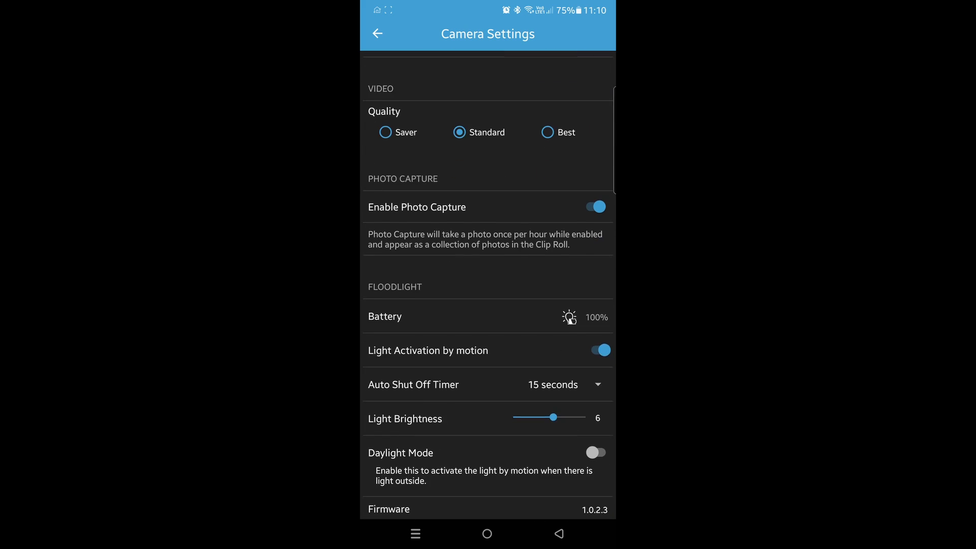
scroll("down", 3)
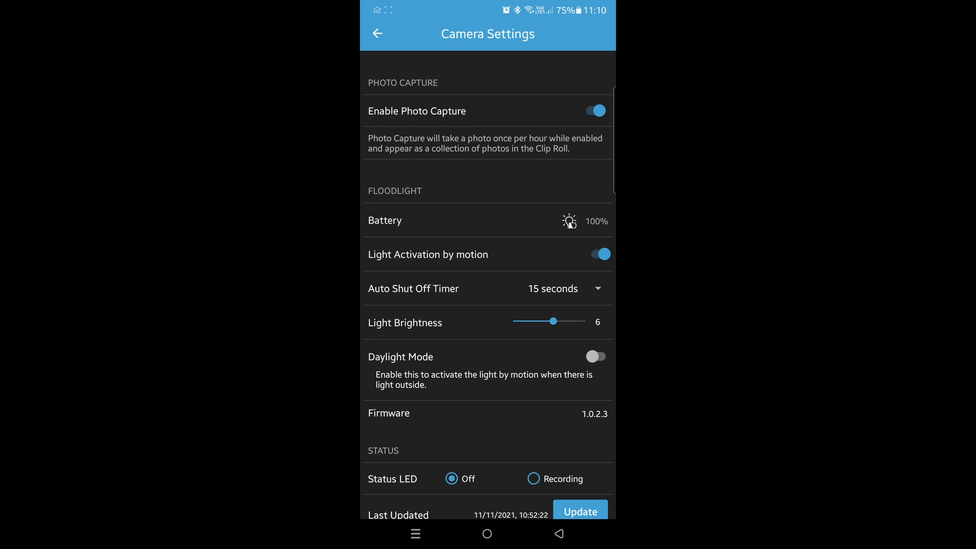
scroll("down", 3)
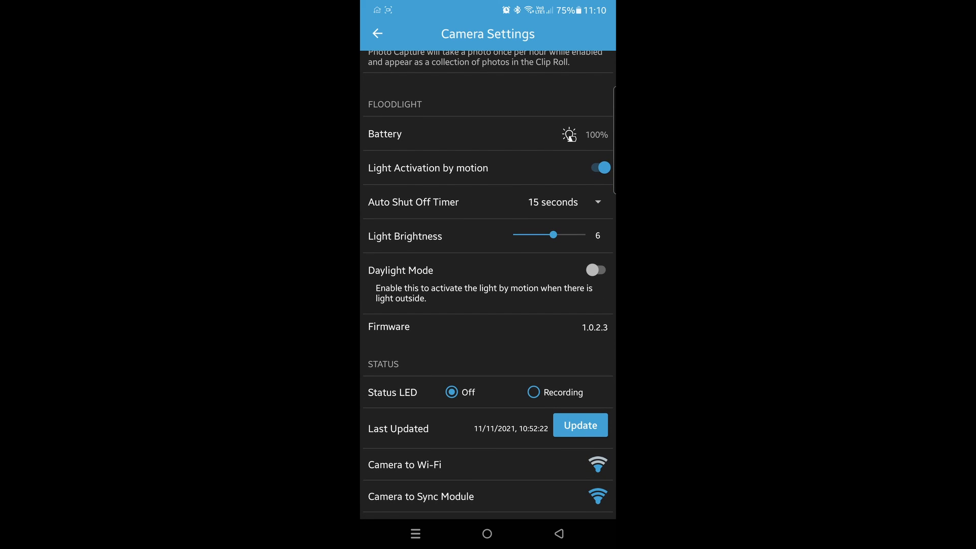
Try the 30-second shut-off timer, raise Light Brightness to 7 and accept the battery warning.
left_click(567, 201)
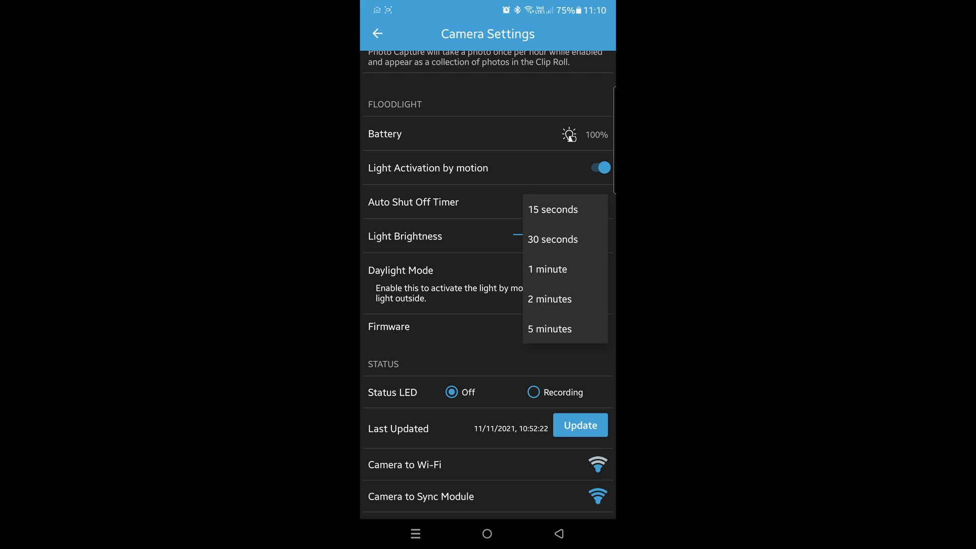
left_click(552, 239)
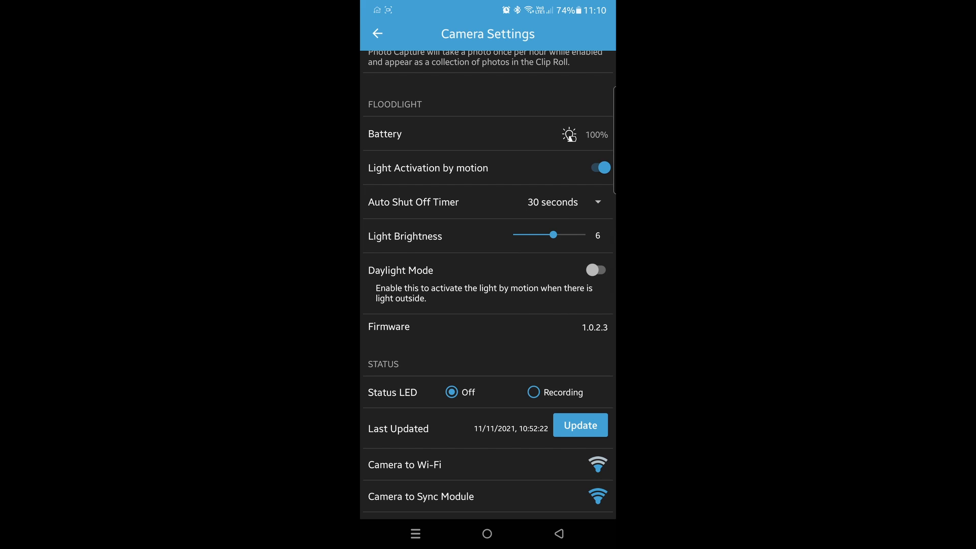
left_click(551, 201)
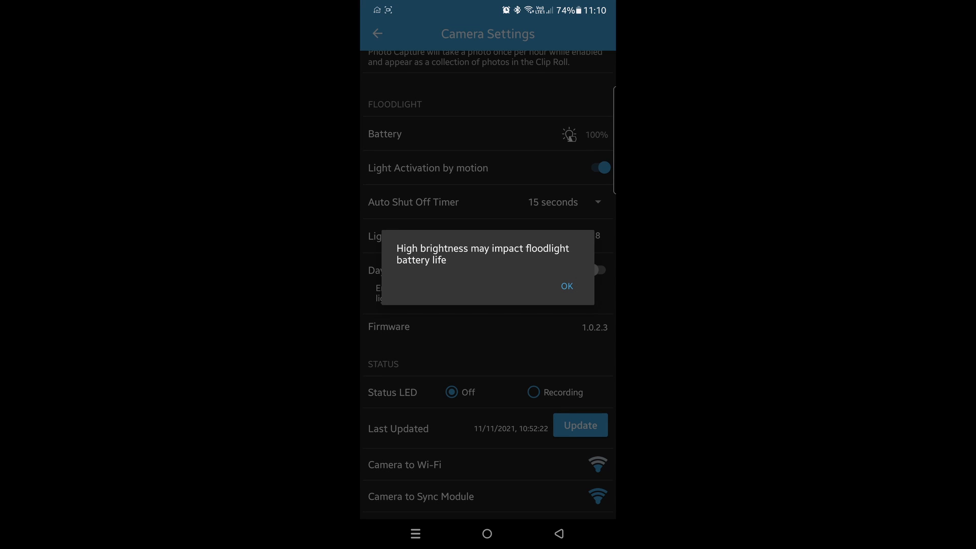
left_click(566, 286)
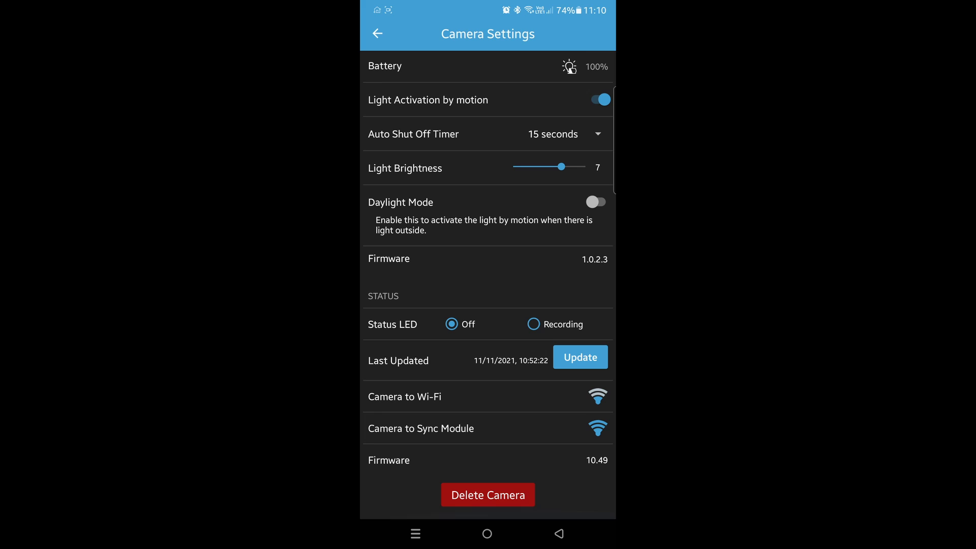
left_click(579, 356)
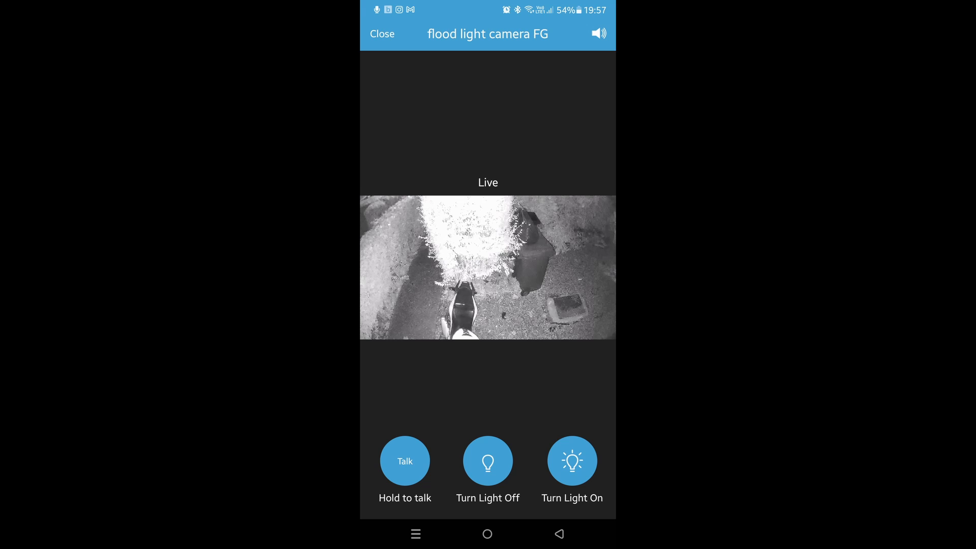
Turn the floodlight on so the live garden view appears lit and in colour.
left_click(572, 462)
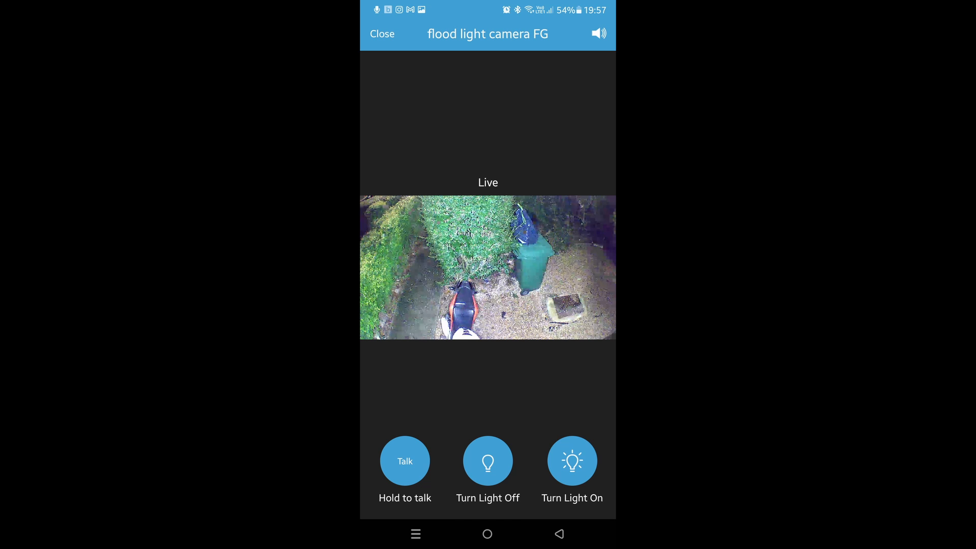